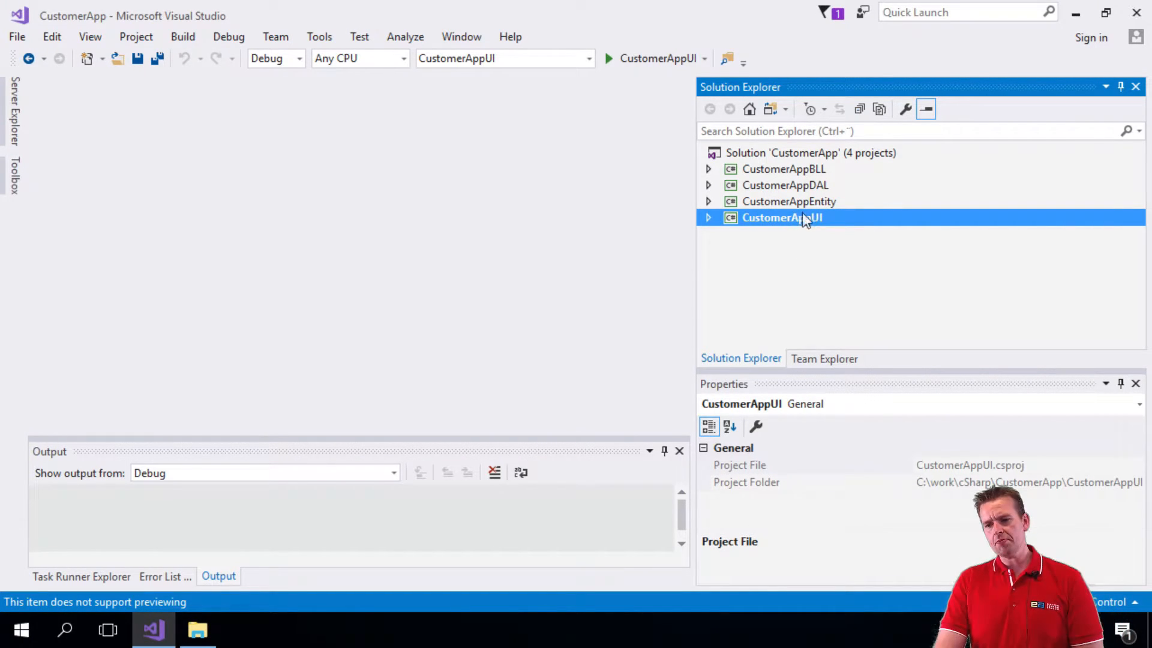
Step: Open the CustomerAppUI project folder in File Explorer from Solution Explorer
right_click(781, 217)
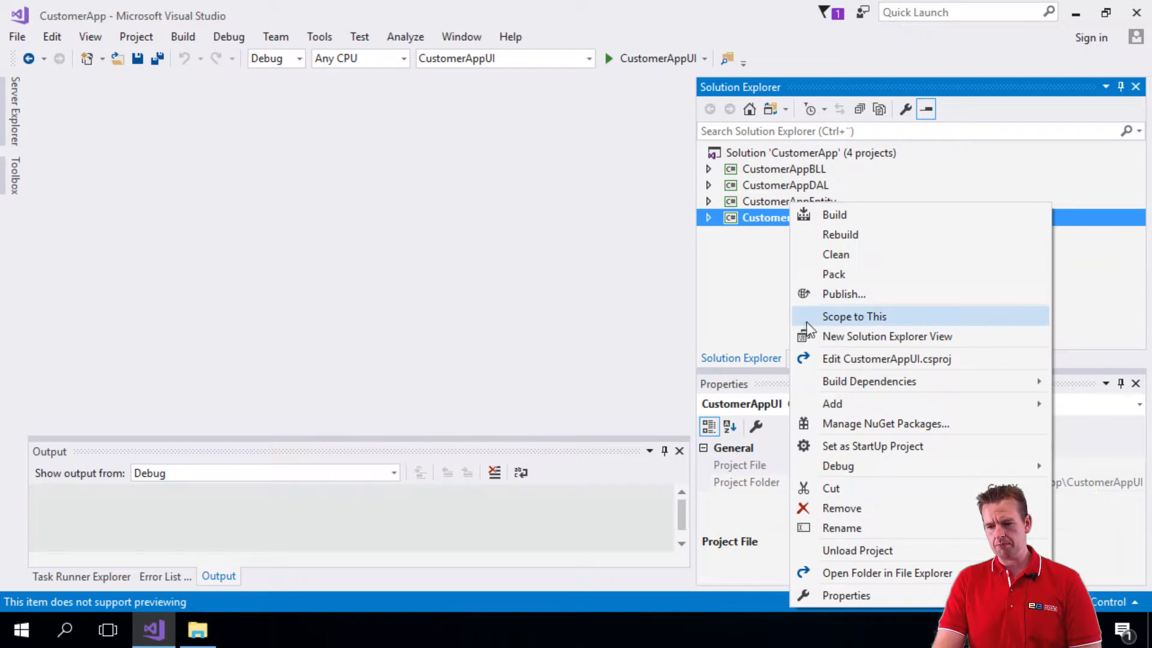
mouse_move(849, 545)
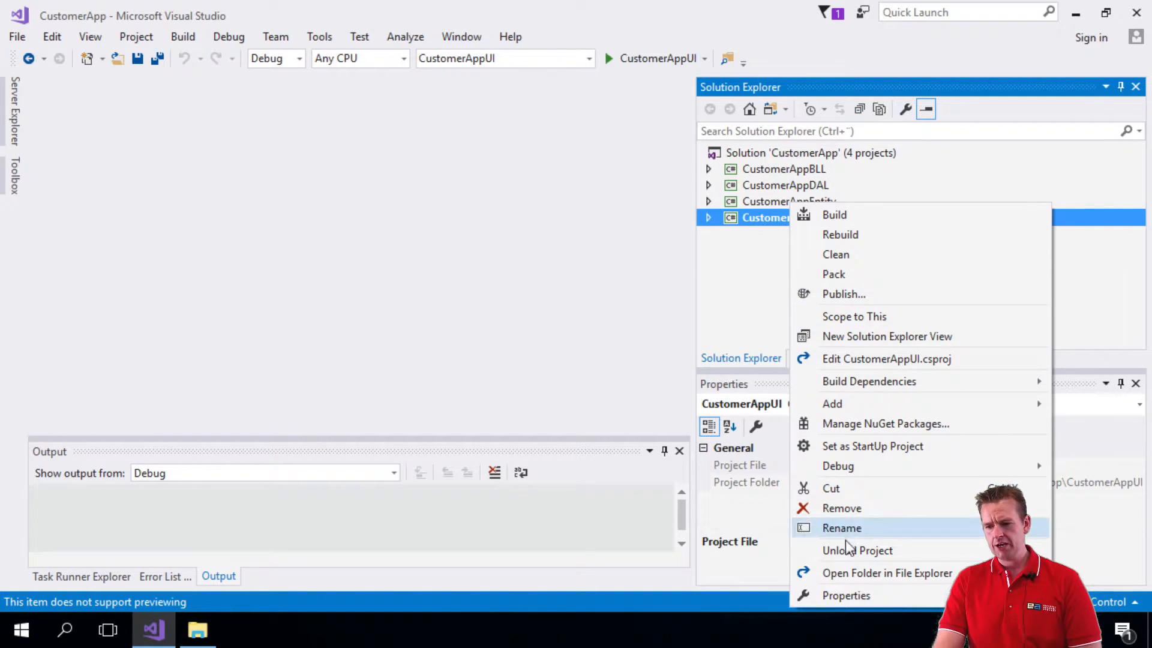
click(887, 572)
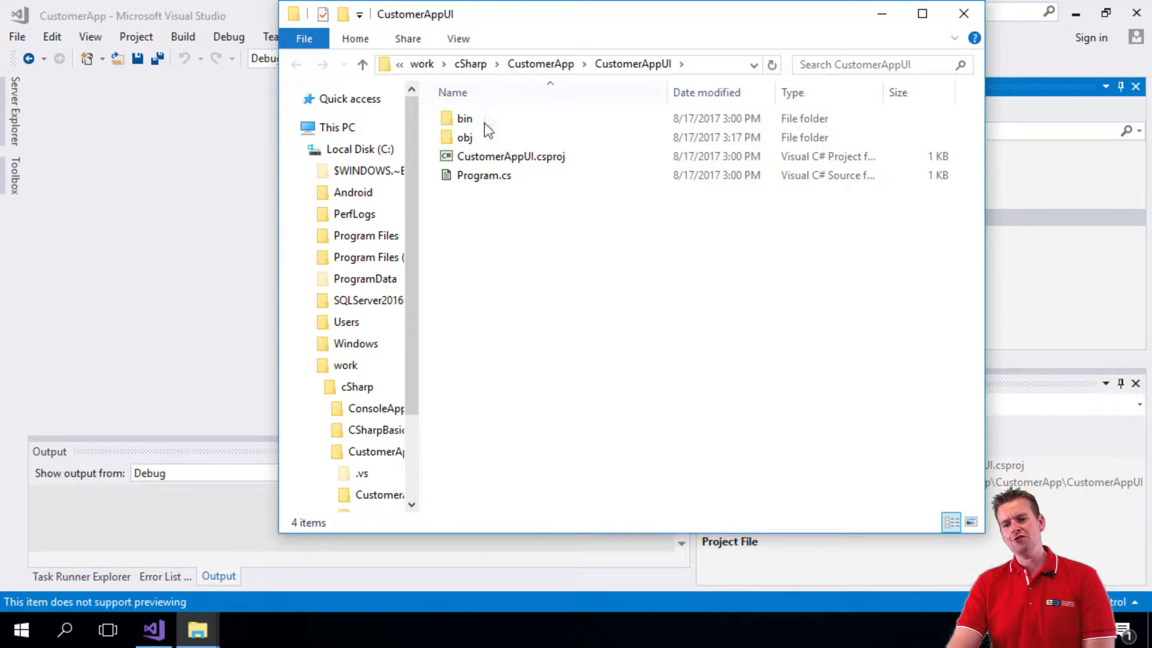
Step: Delete the bin and obj folders from the CustomerAppUI project folder
click(465, 137)
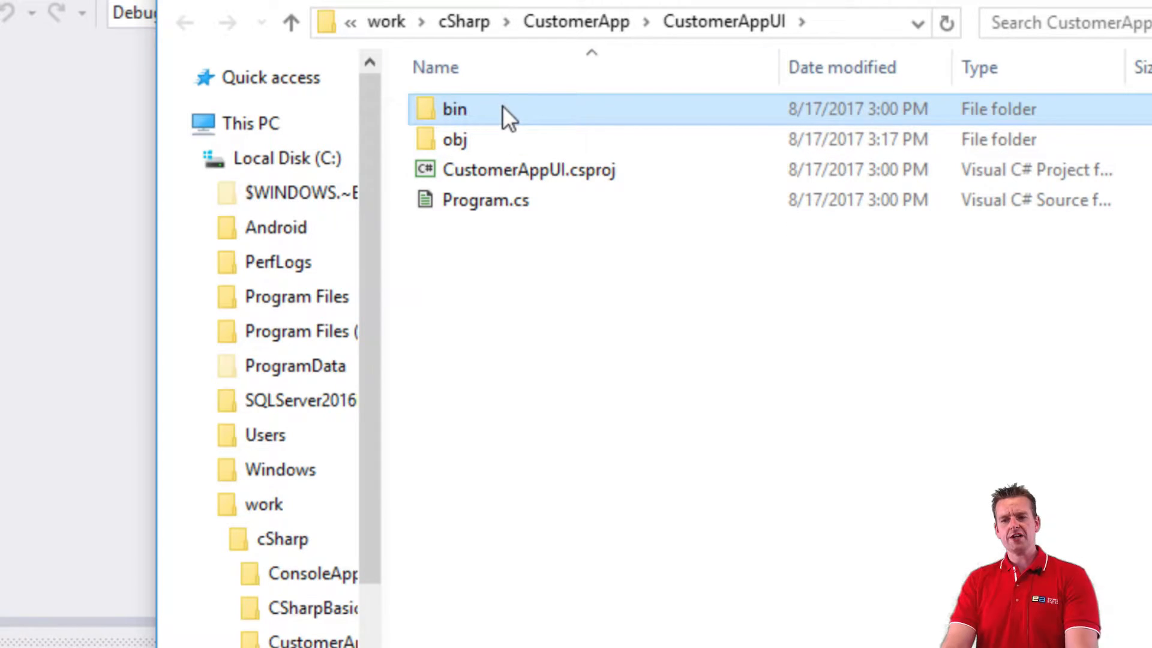
click(455, 140)
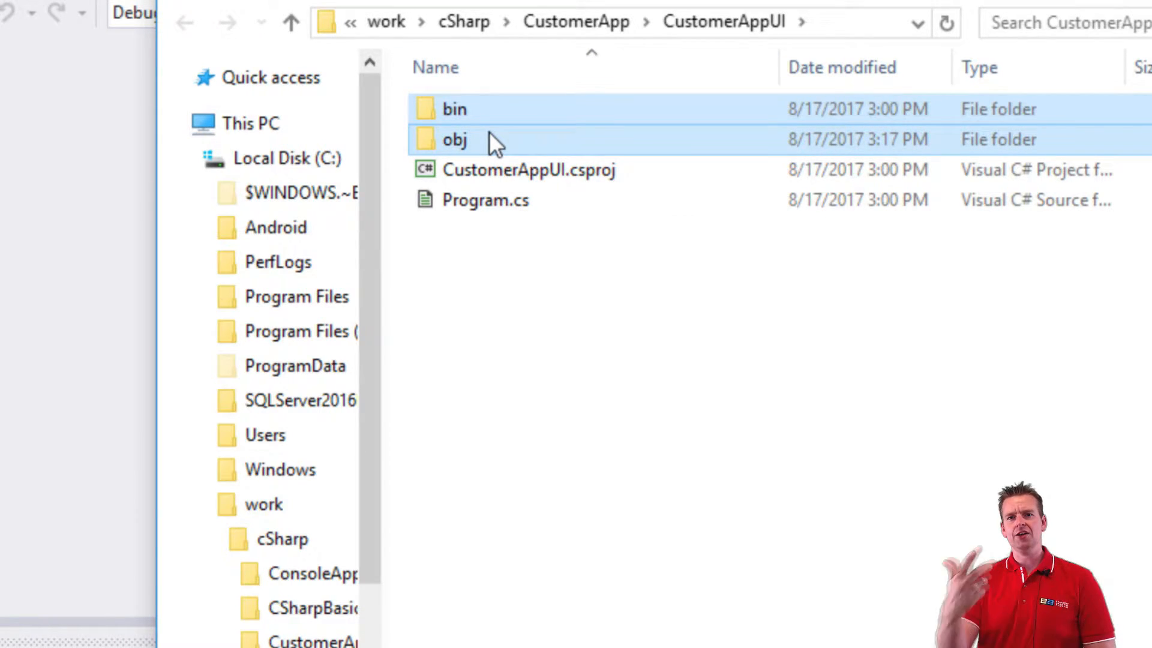
right_click(454, 139)
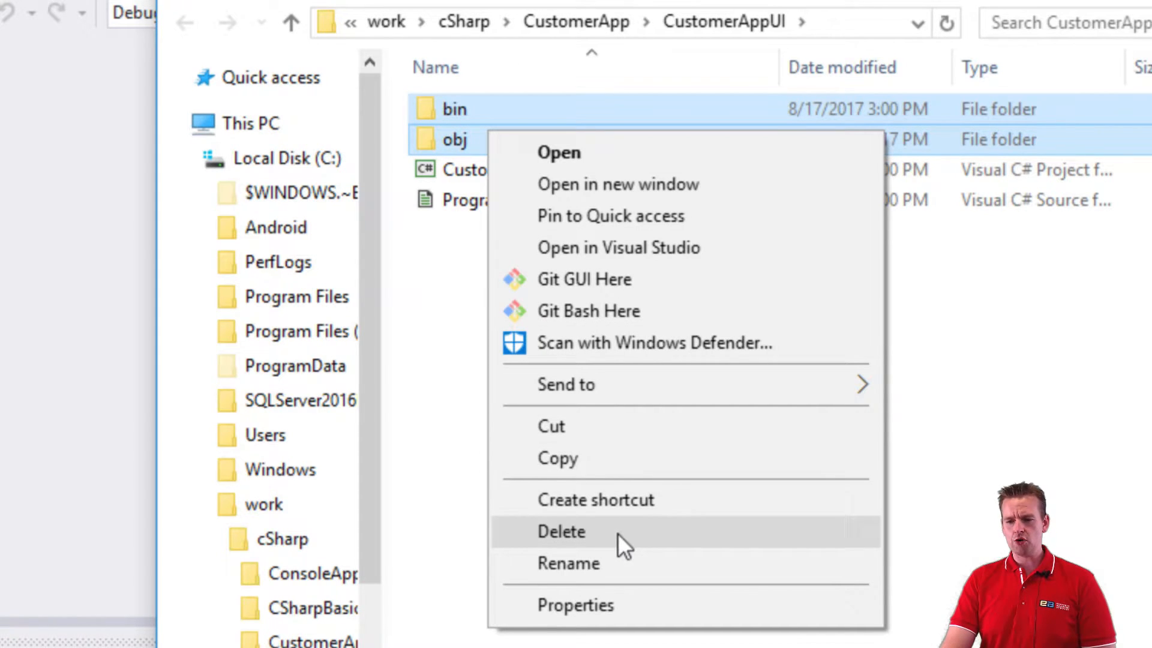
click(561, 531)
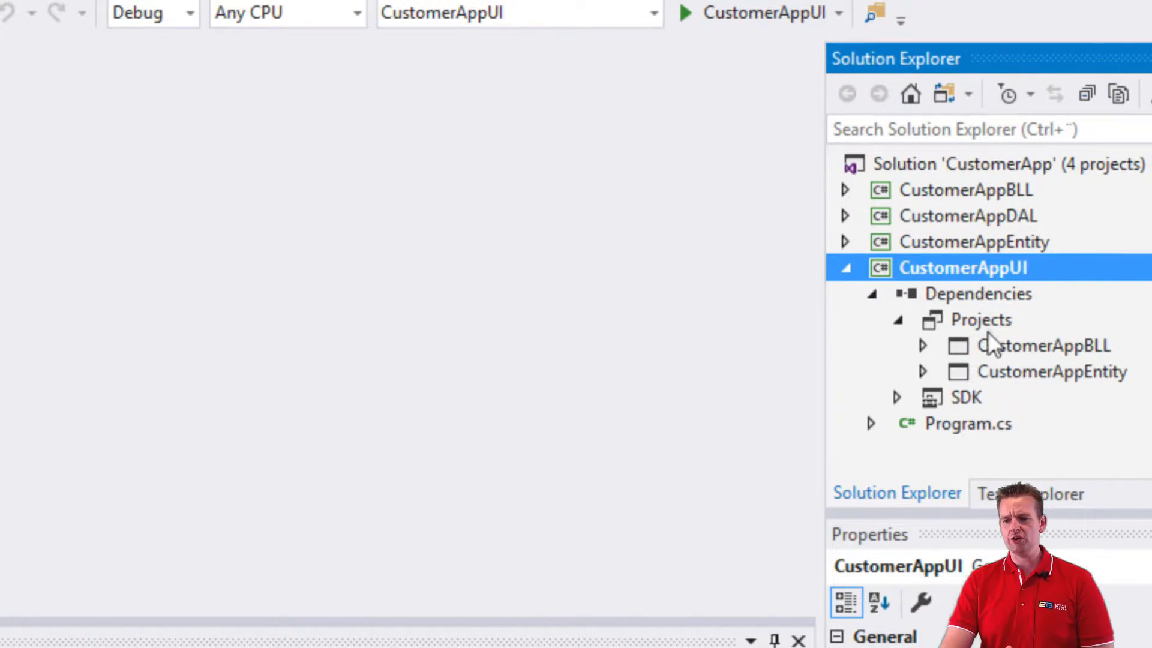
Step: Open Program.cs and rebuild the CustomerAppUI project, reviewing the Build output
double_click(968, 424)
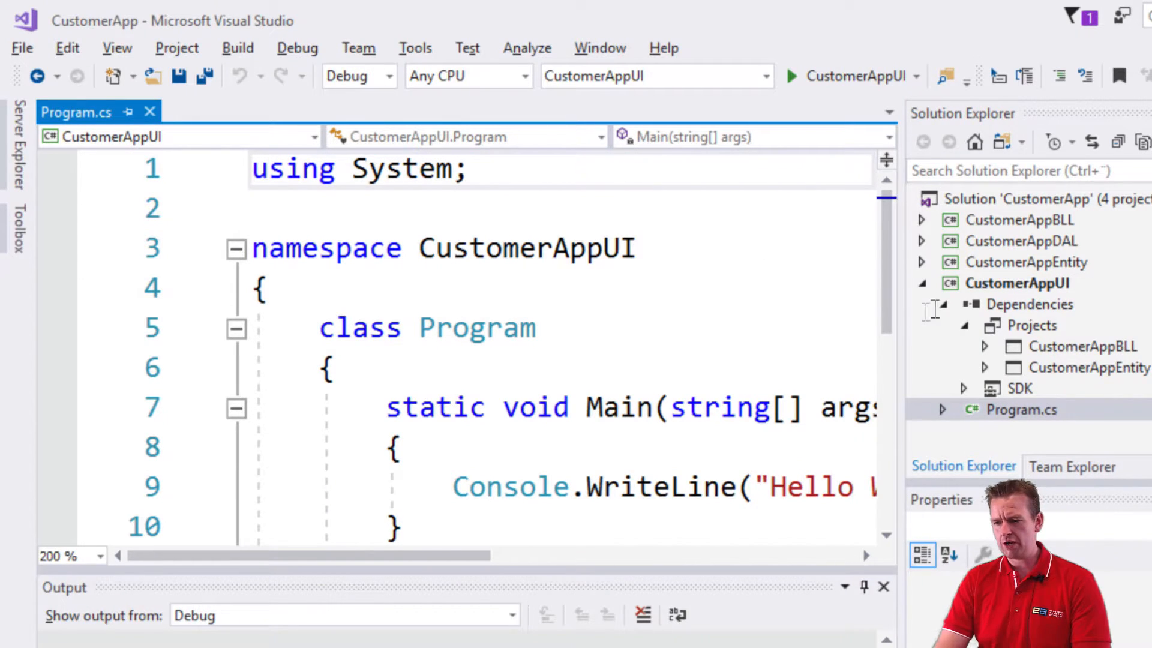
right_click(1017, 283)
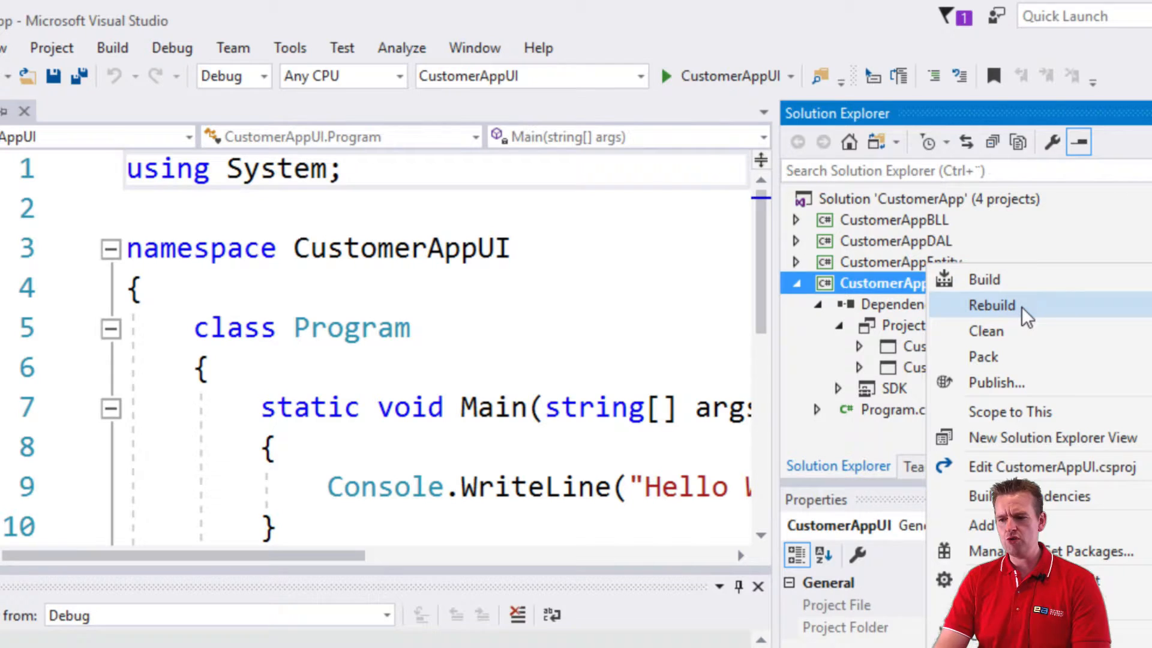
click(991, 304)
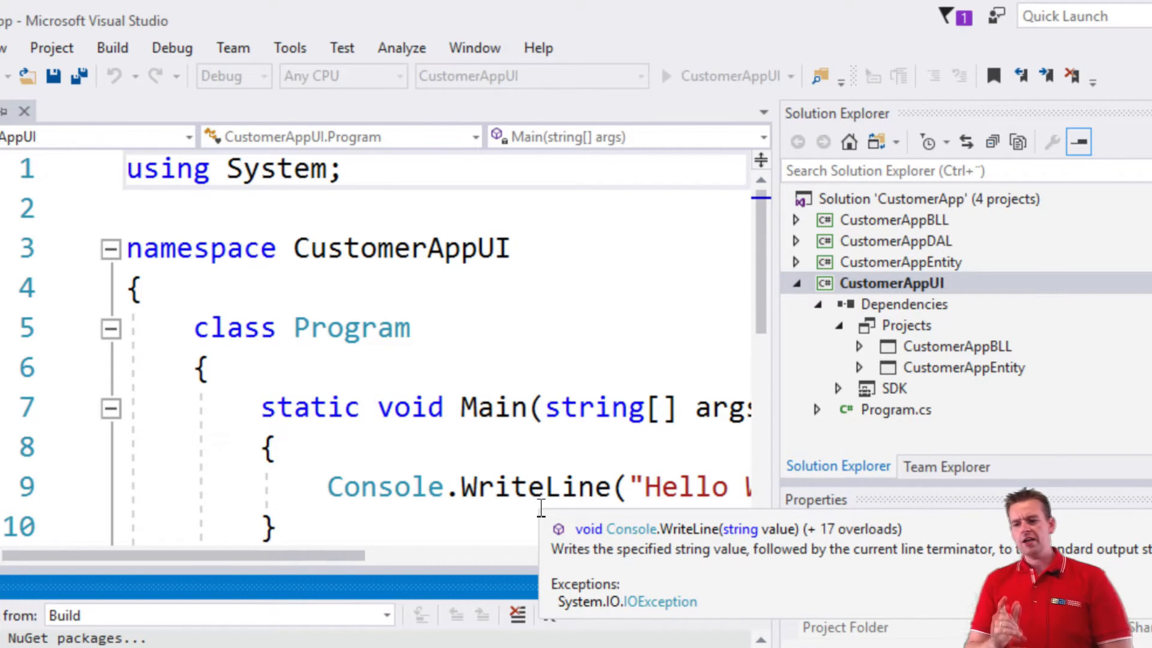
click(892, 282)
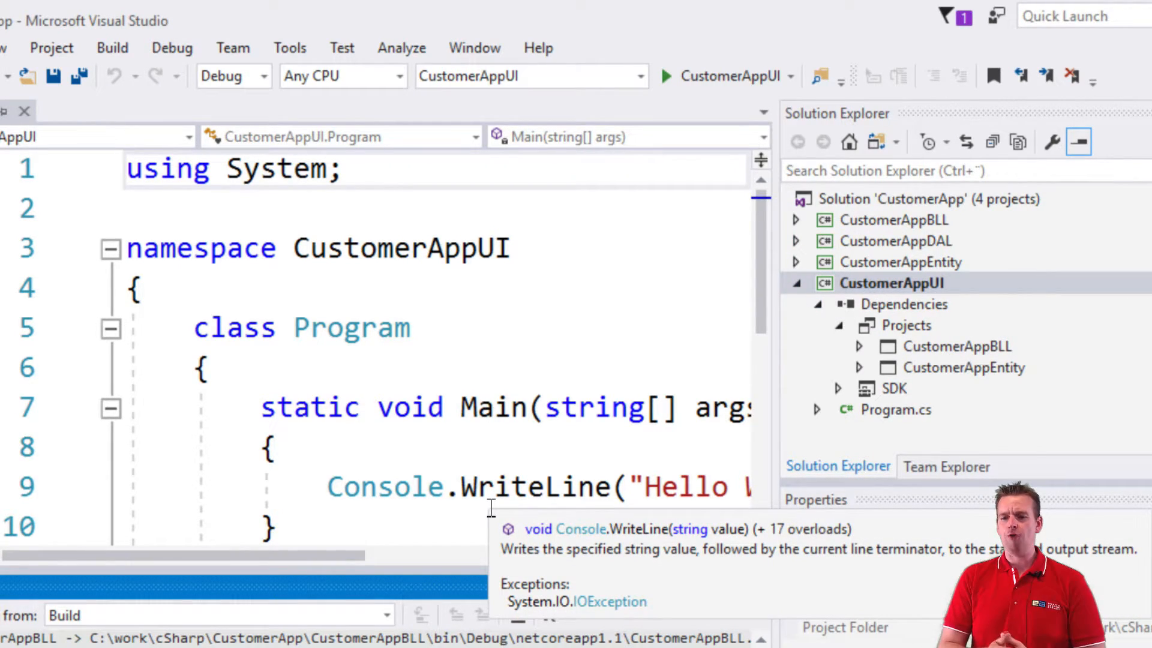
right_click(891, 283)
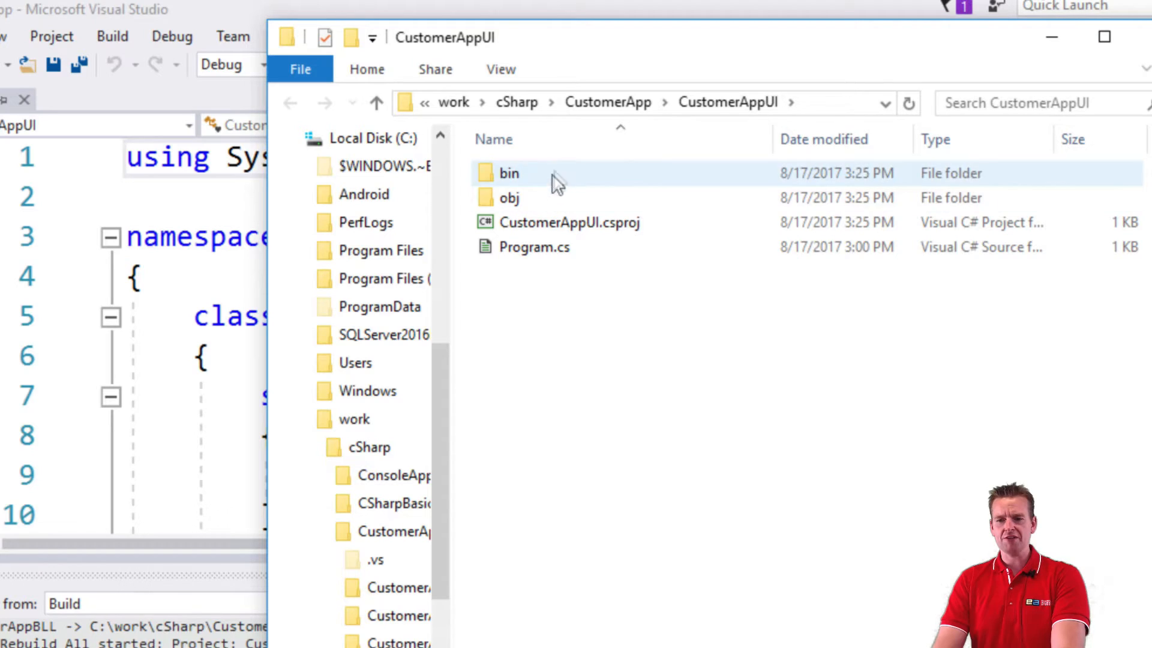
Step: Browse into bin\Debug\netcoreapp1.1 and select CustomerAppBLL.dll among the built DLLs
double_click(508, 173)
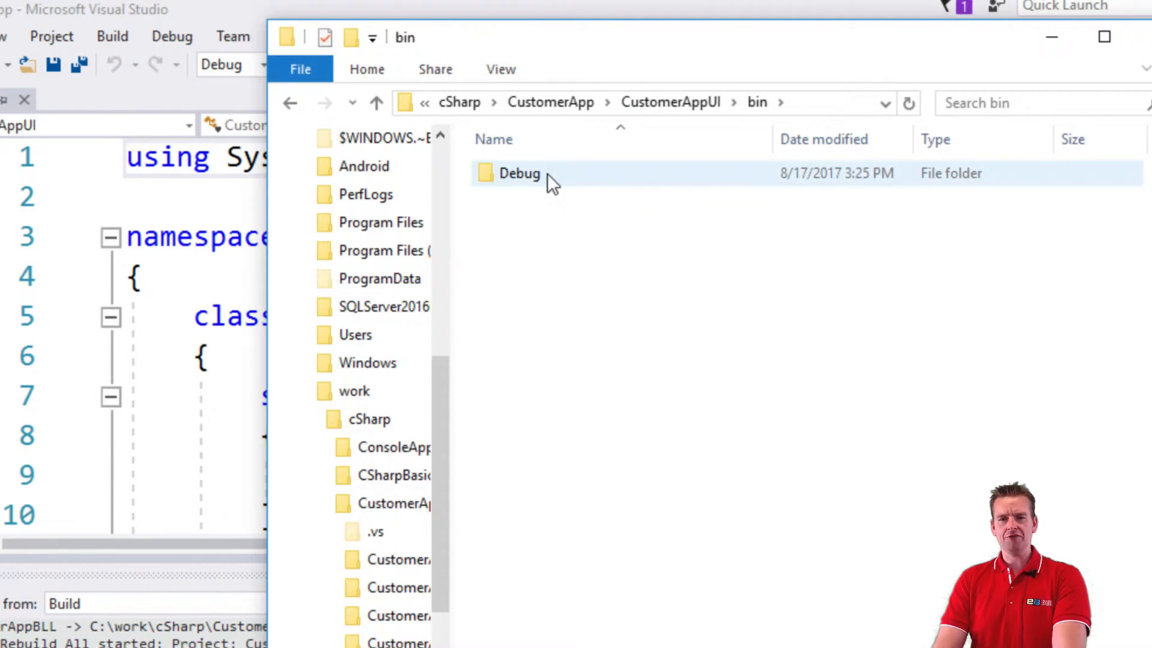
double_click(520, 173)
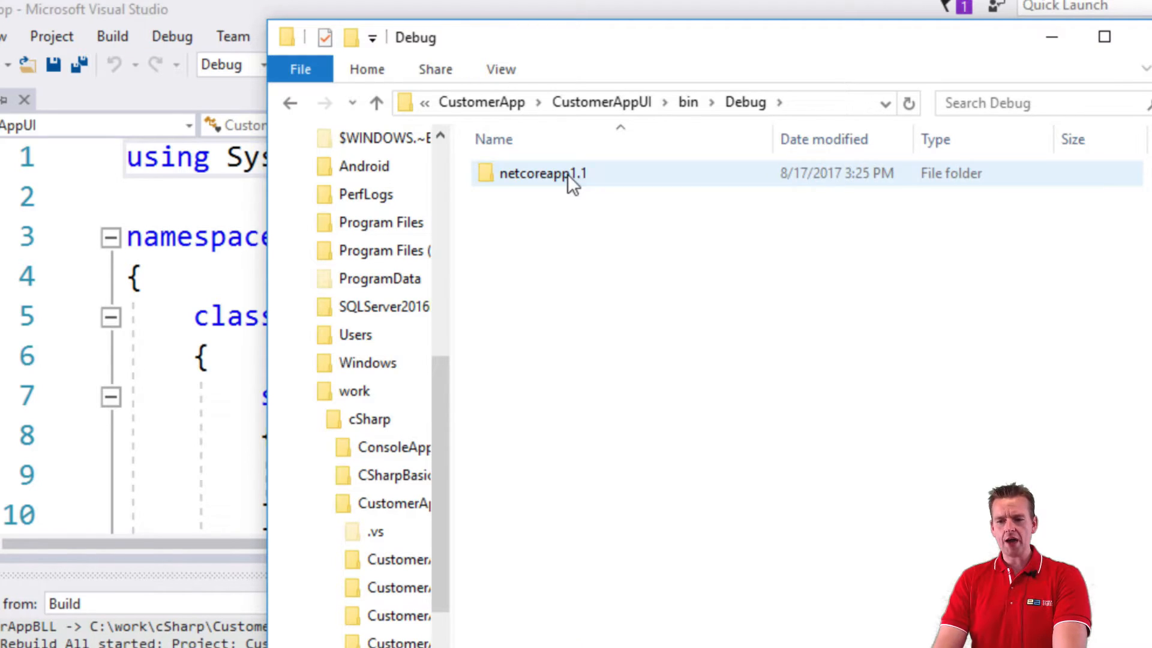
double_click(543, 173)
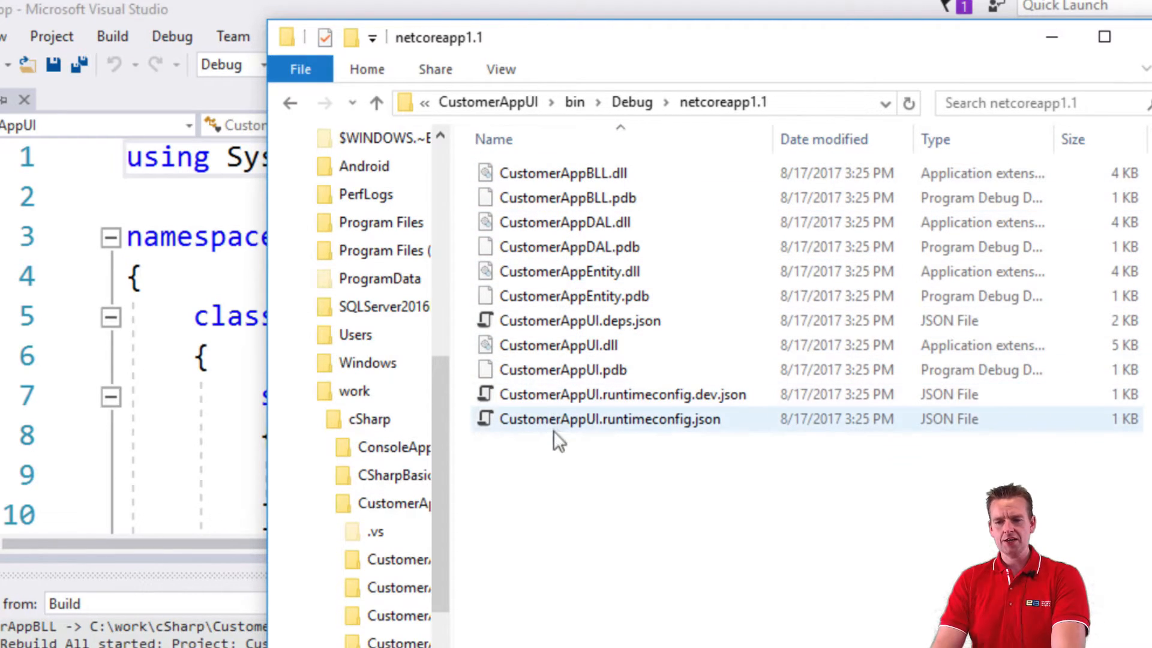
click(573, 493)
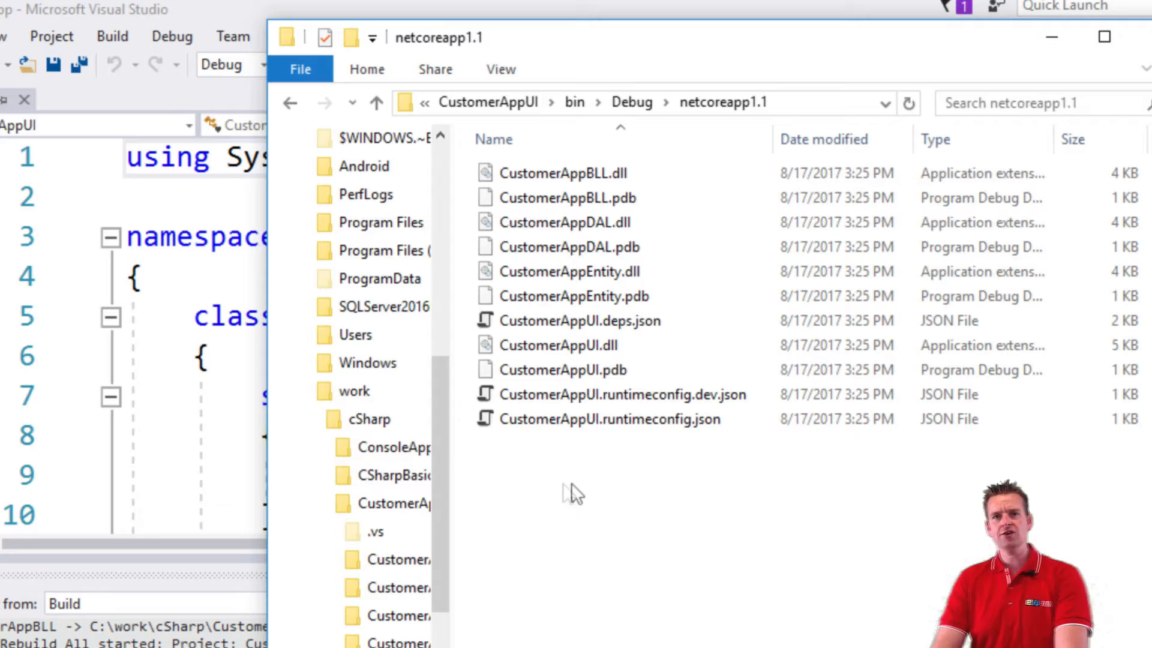
mouse_move(596, 521)
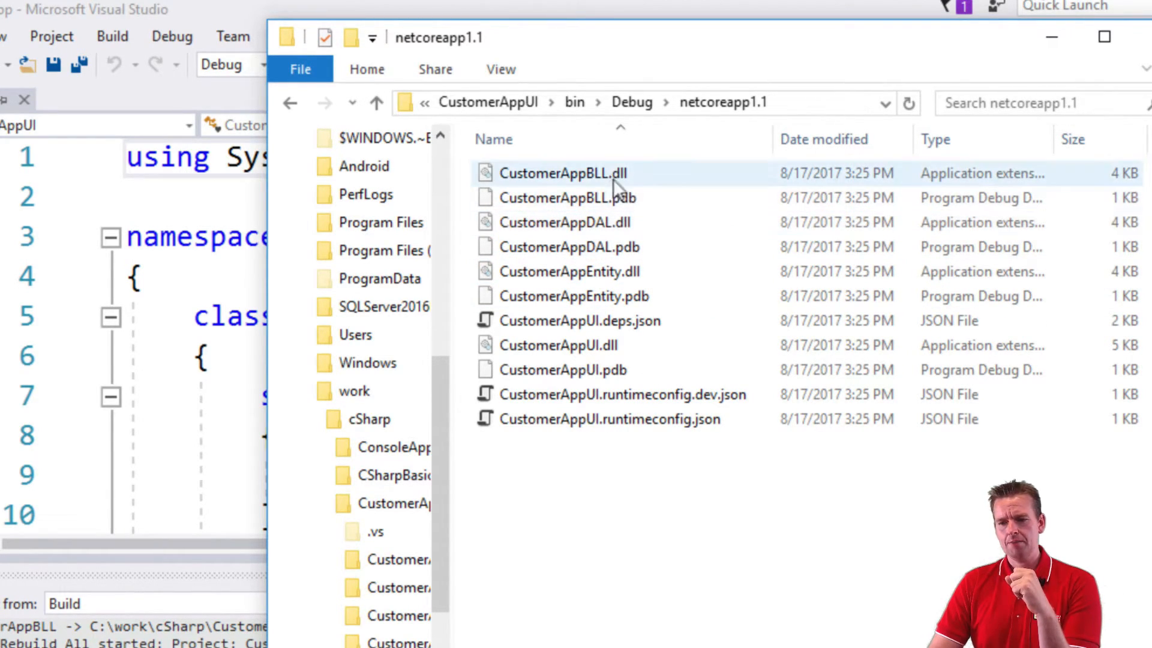
click(563, 223)
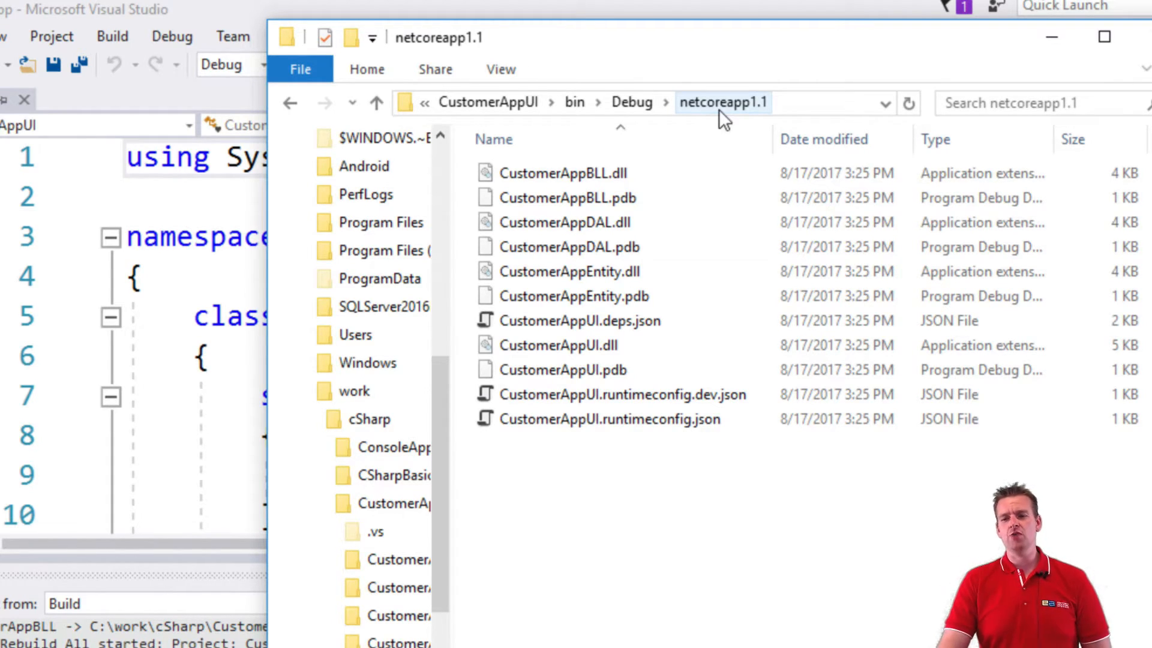
Step: Run CustomerAppUI from Visual Studio, collapse its project node, and return to File Explorer
click(728, 102)
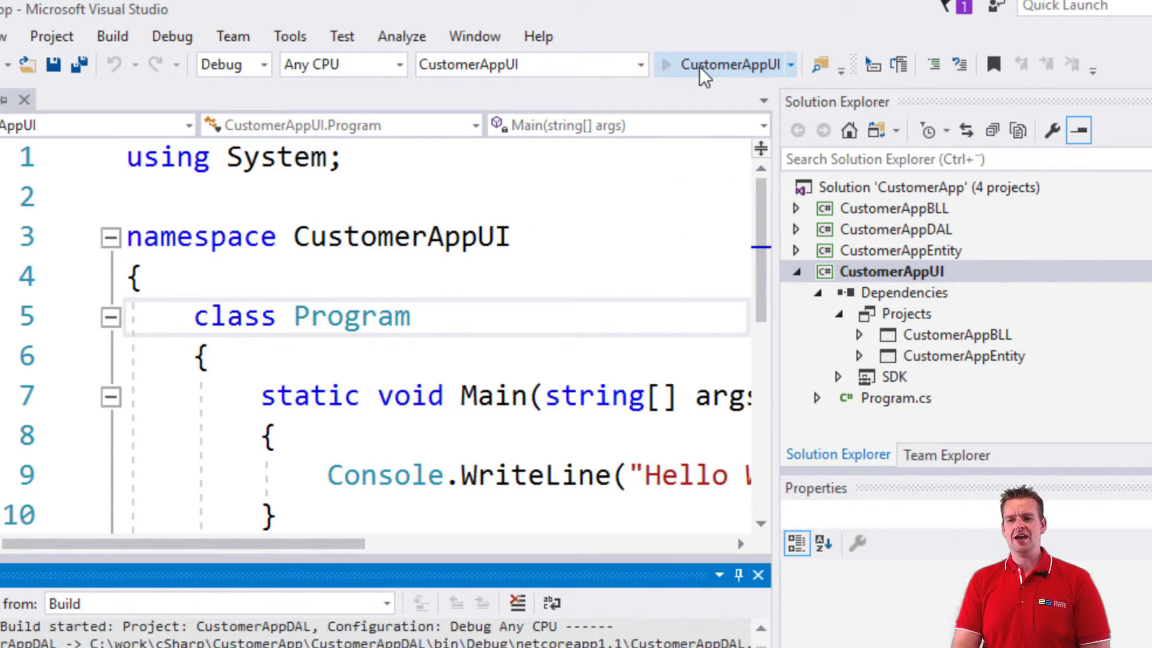
click(665, 64)
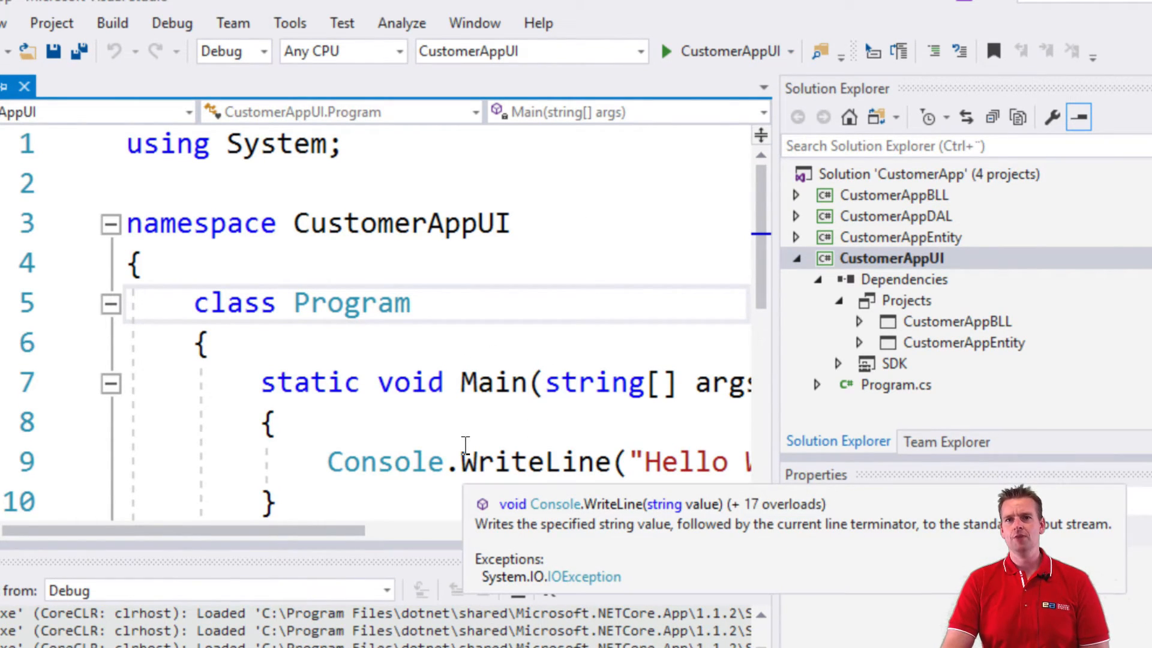
click(892, 258)
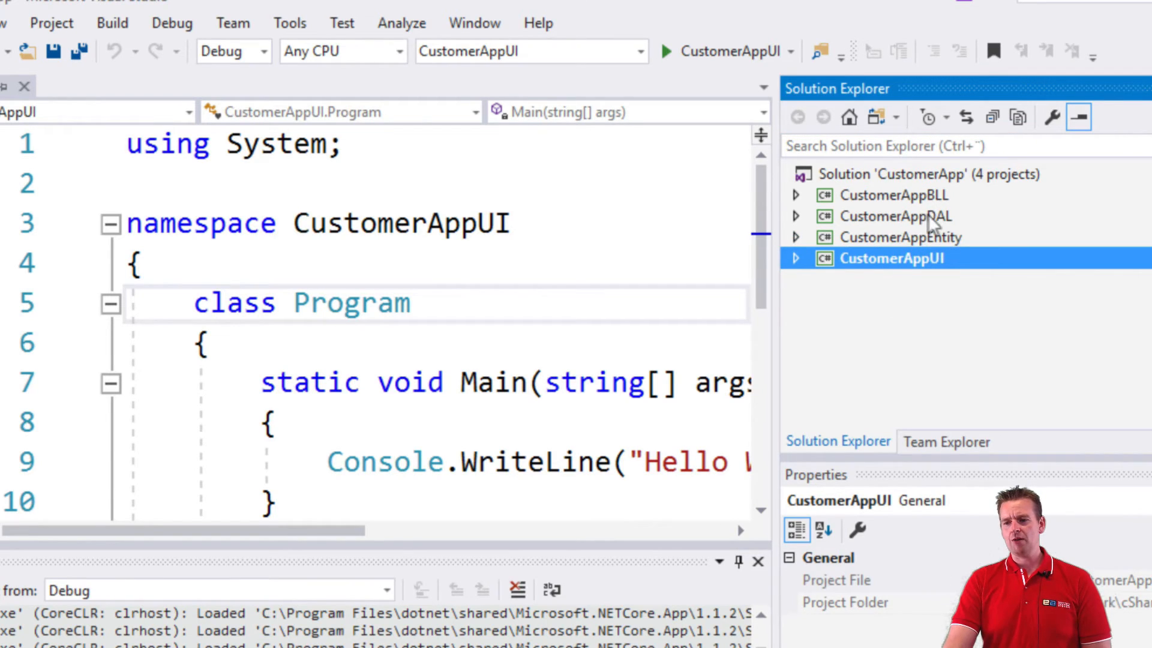
mouse_move(704, 326)
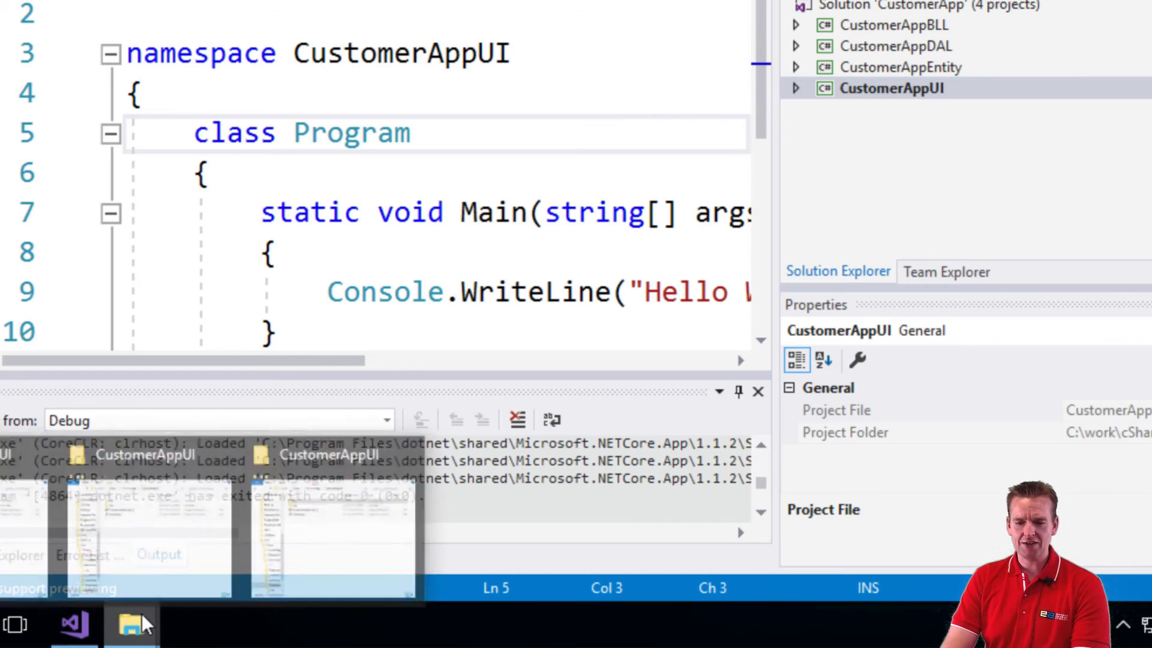
click(131, 625)
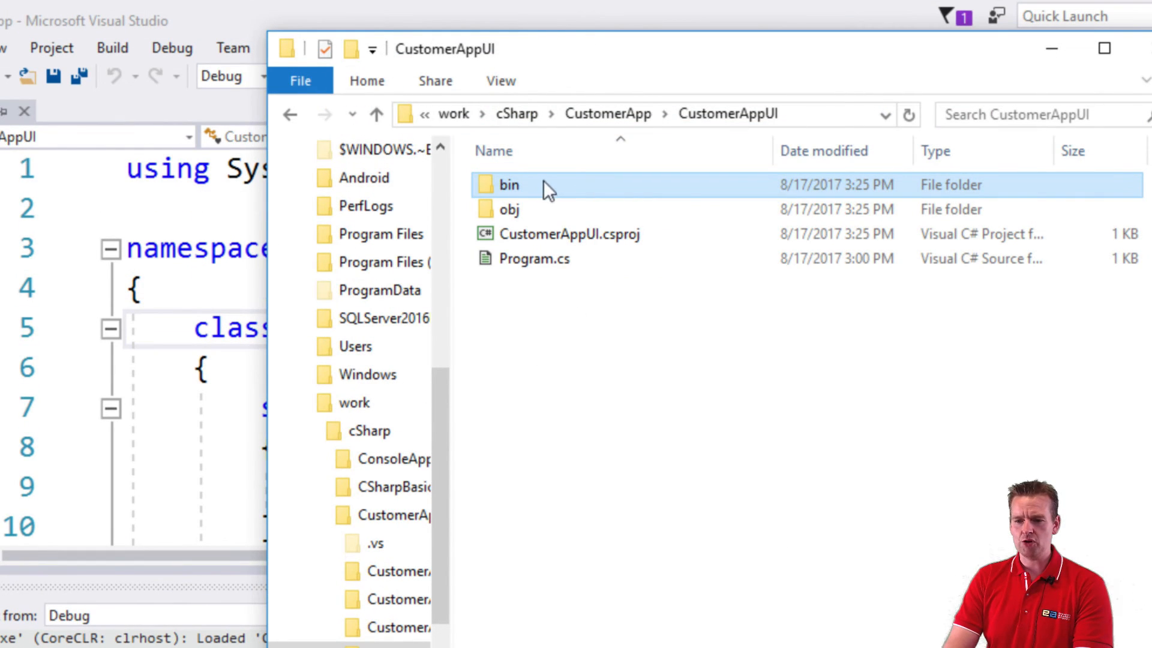